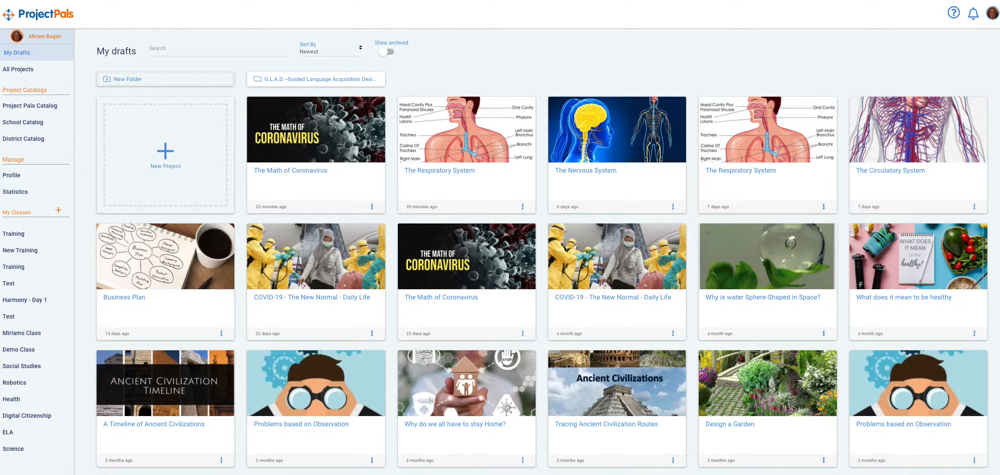
mouse_move(550, 24)
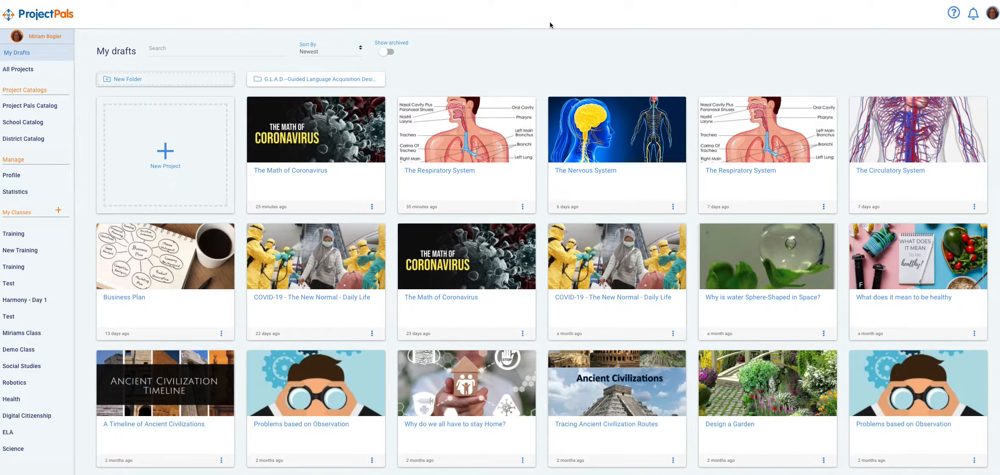
mouse_move(24, 53)
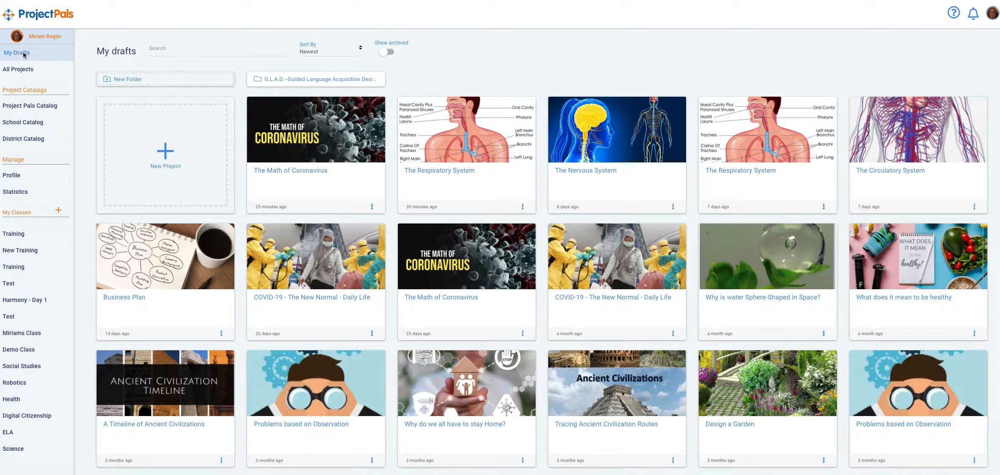
mouse_move(181, 150)
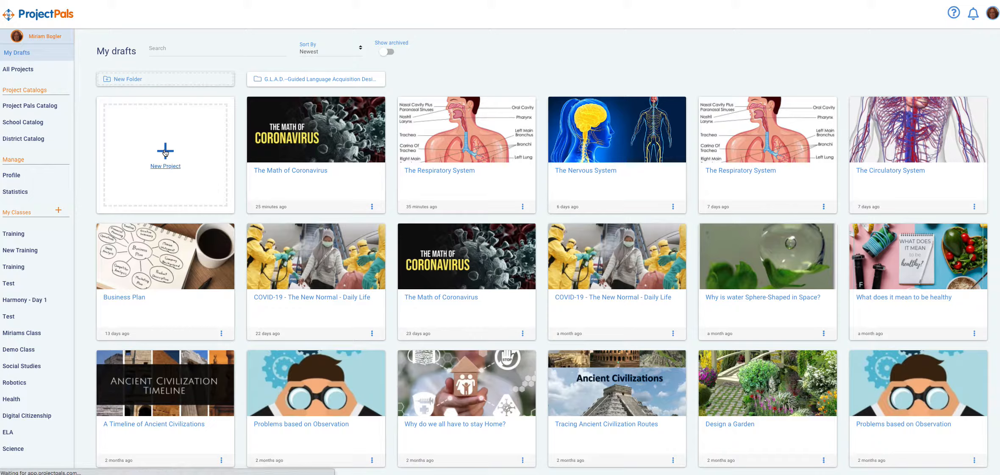
Start a new project from the New Project card in My Drafts
left_click(165, 156)
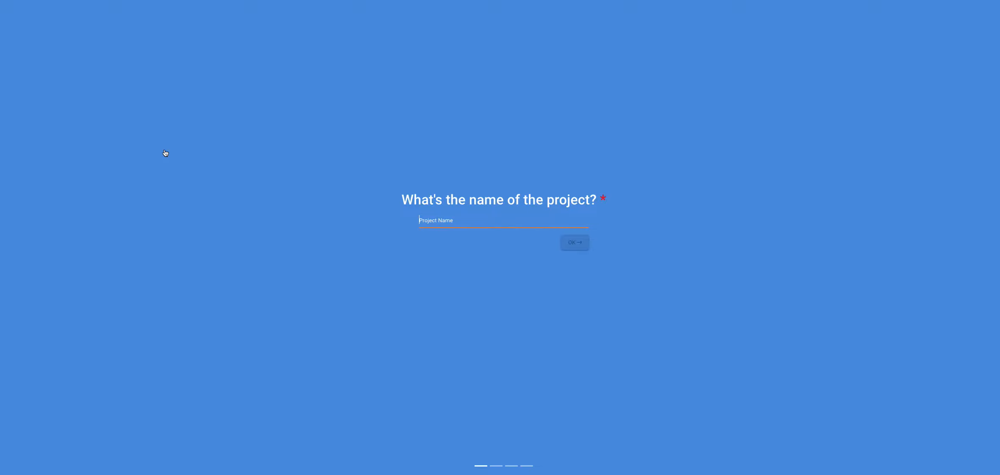
mouse_move(440, 285)
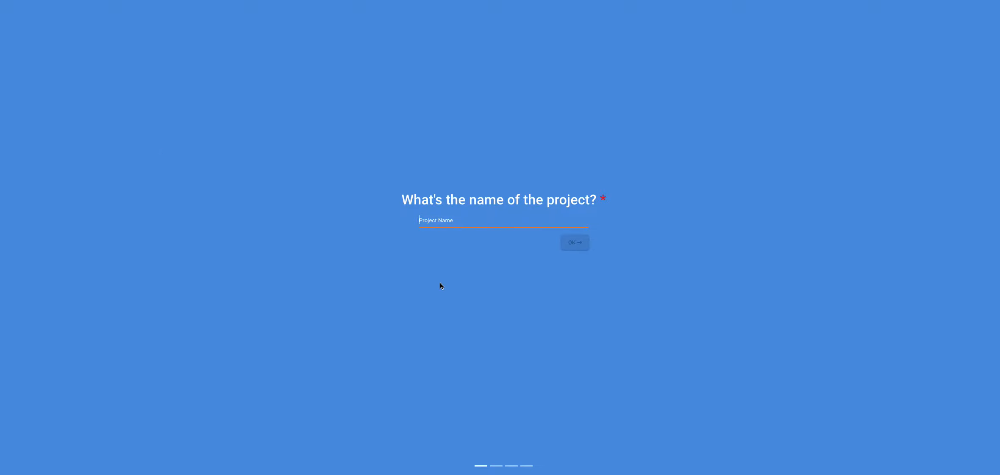
Name the project 'My New Project' and continue
type("My New Project")
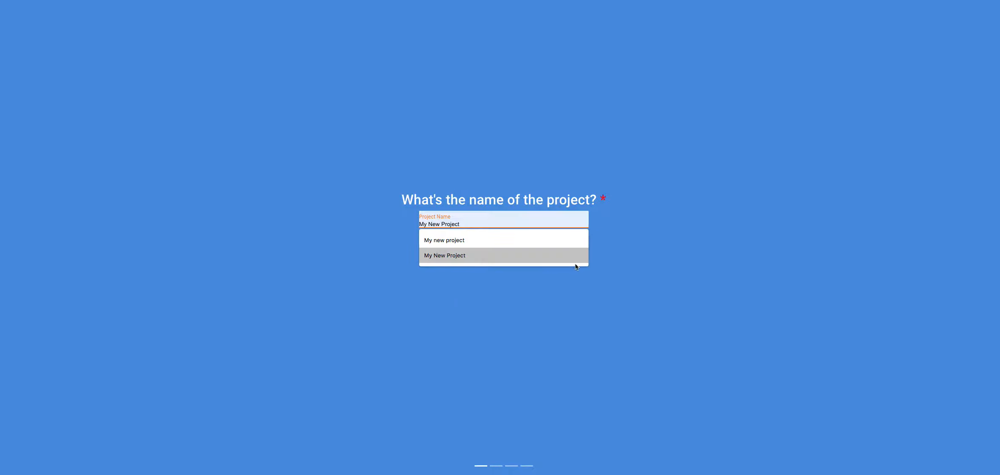
left_click(445, 255)
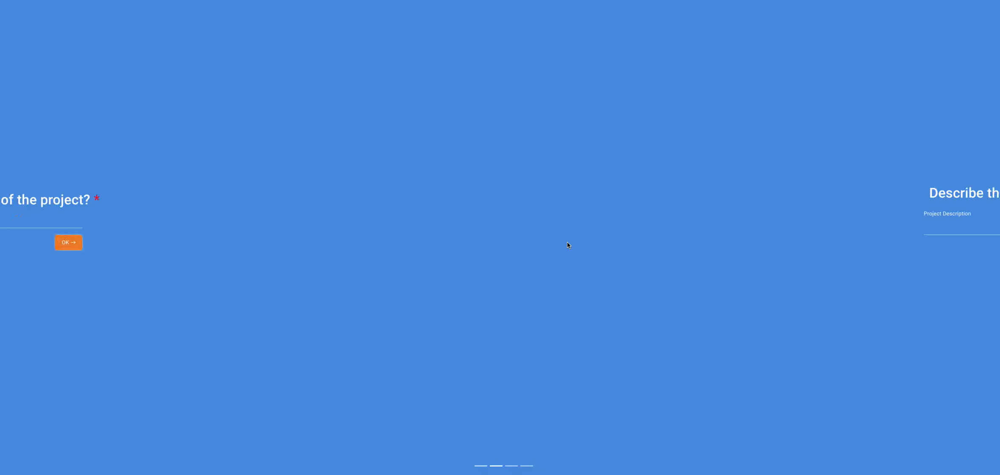
Give the project the description 'This project is about...' and continue
left_click(69, 243)
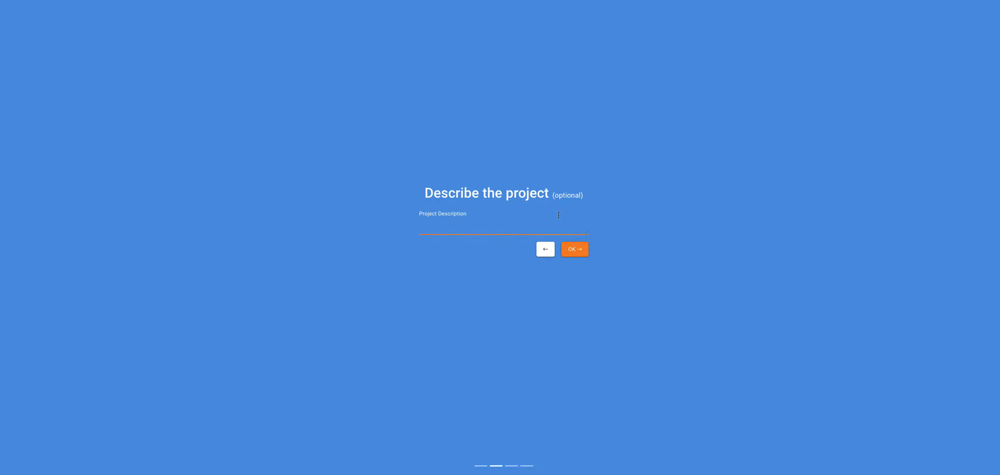
type("This p")
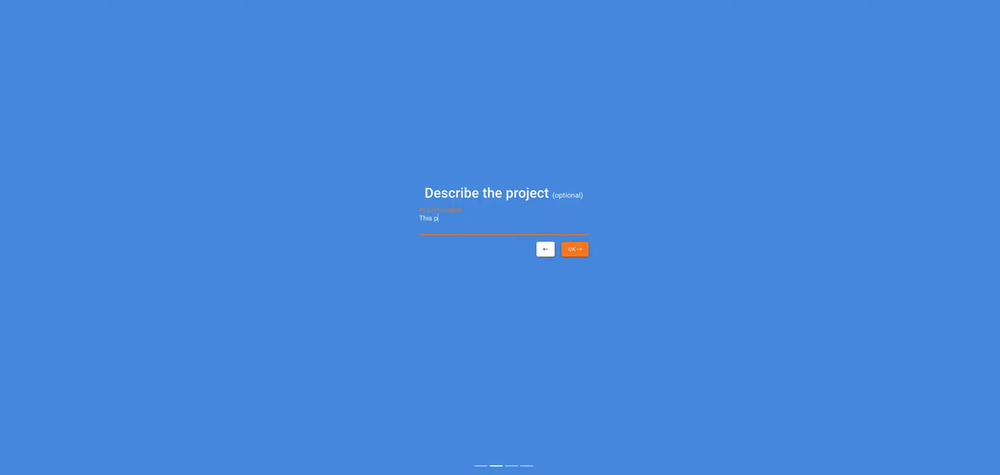
type("roject is abou")
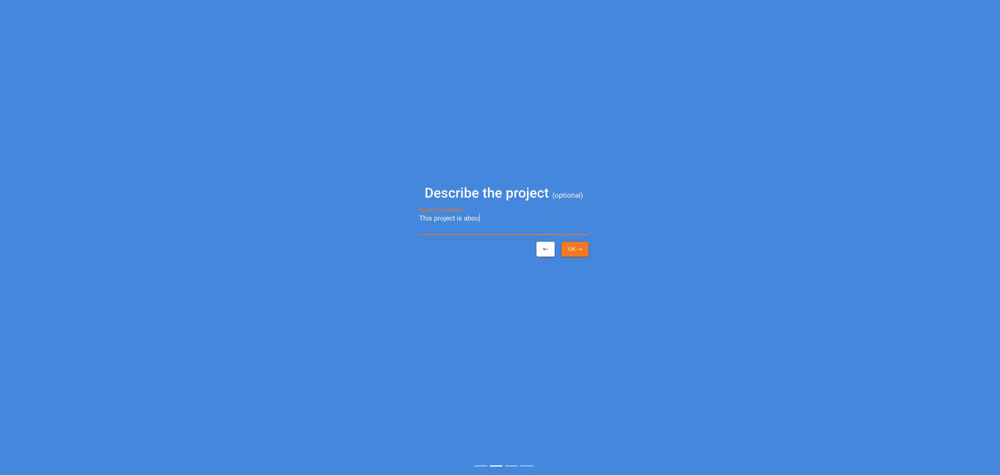
type("t...")
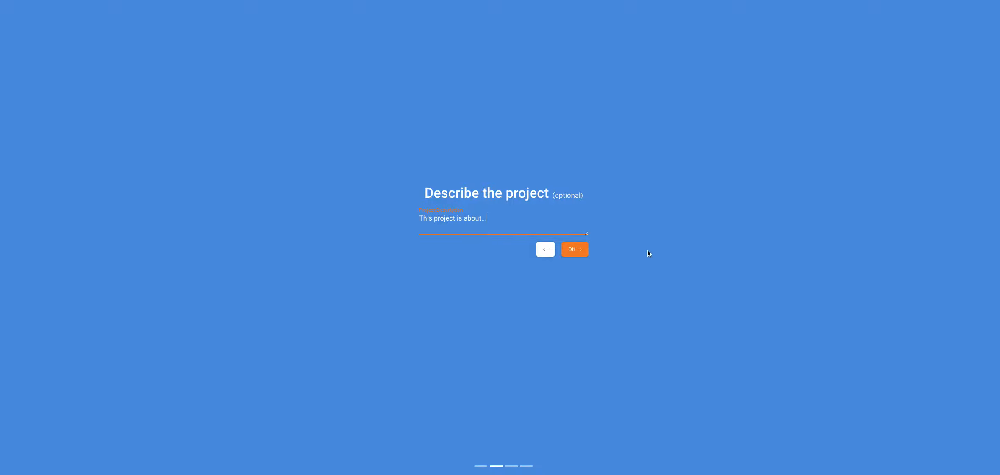
left_click(574, 249)
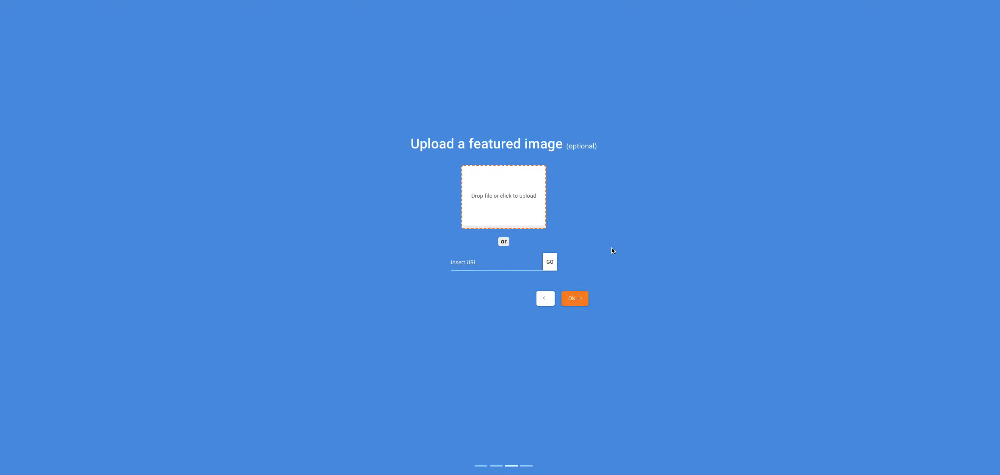
mouse_move(667, 249)
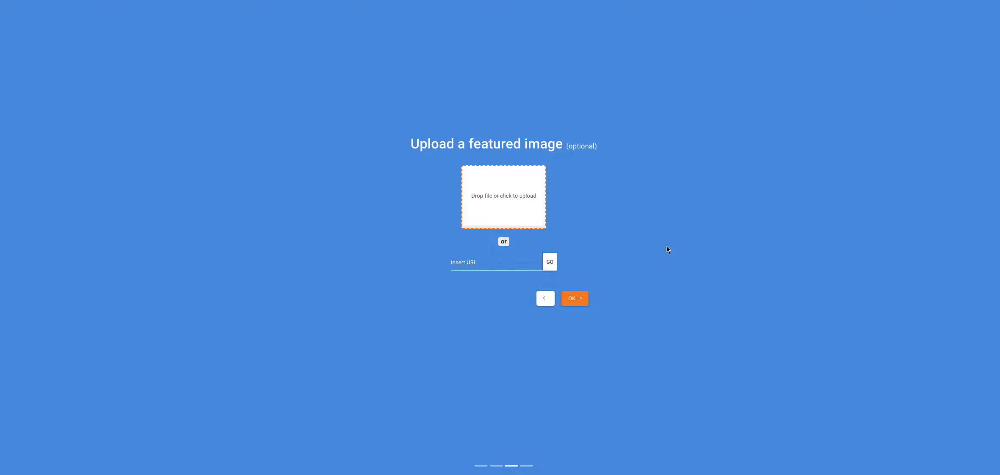
mouse_move(669, 253)
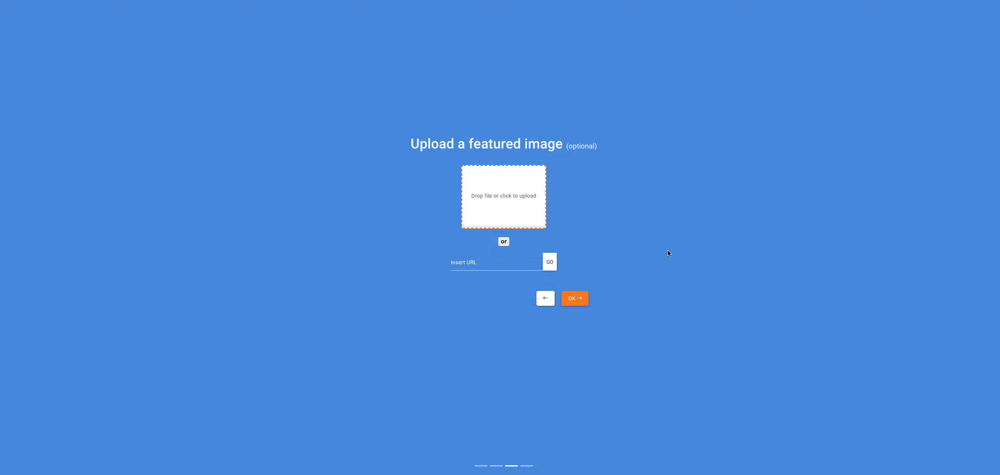
mouse_move(925, 10)
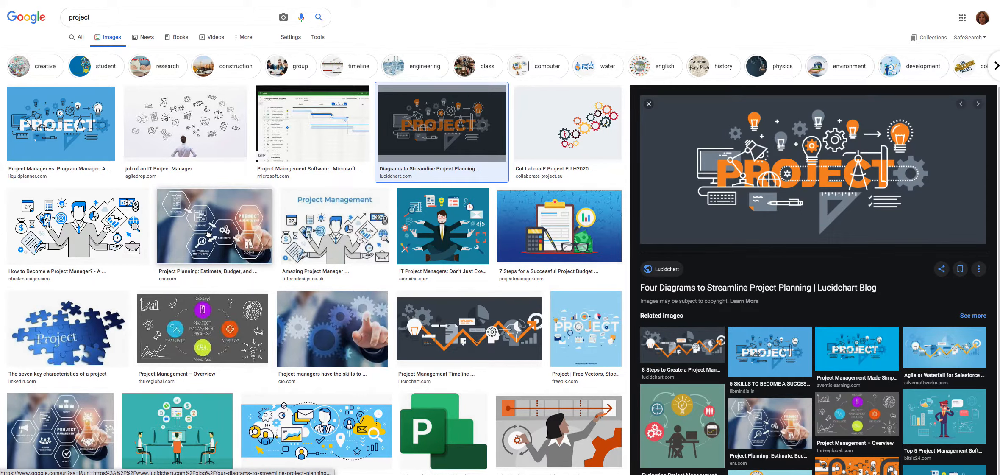
Copy the image address of the Project Planning picture from the Google results
right_click(766, 95)
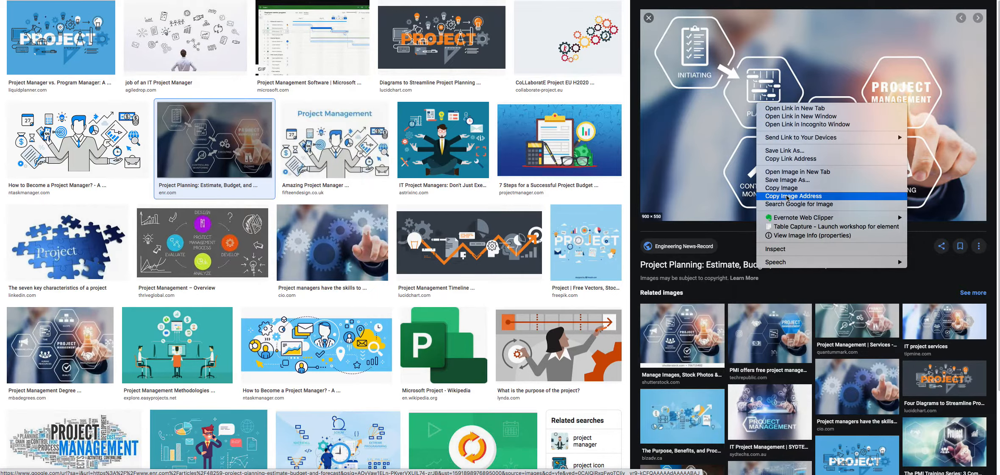
left_click(794, 195)
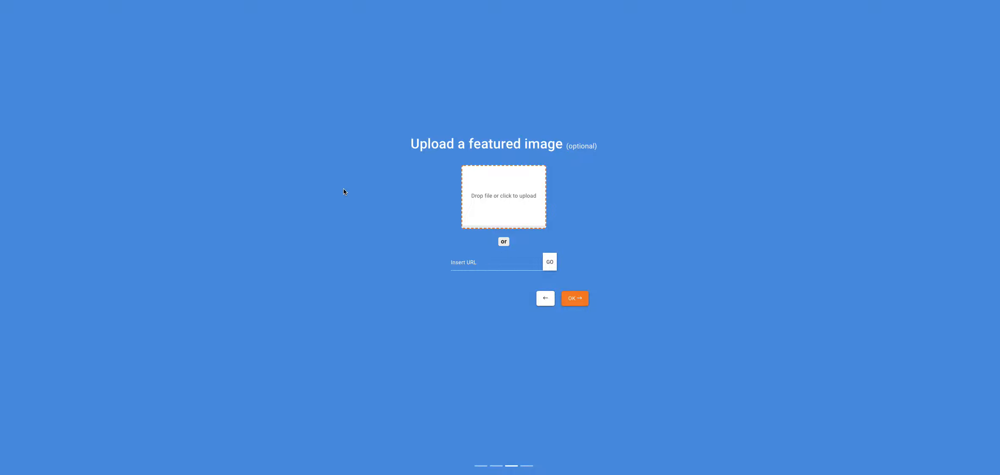
Load the pasted Project Planning image URL as the featured image and continue to Phase 1
left_click(497, 262)
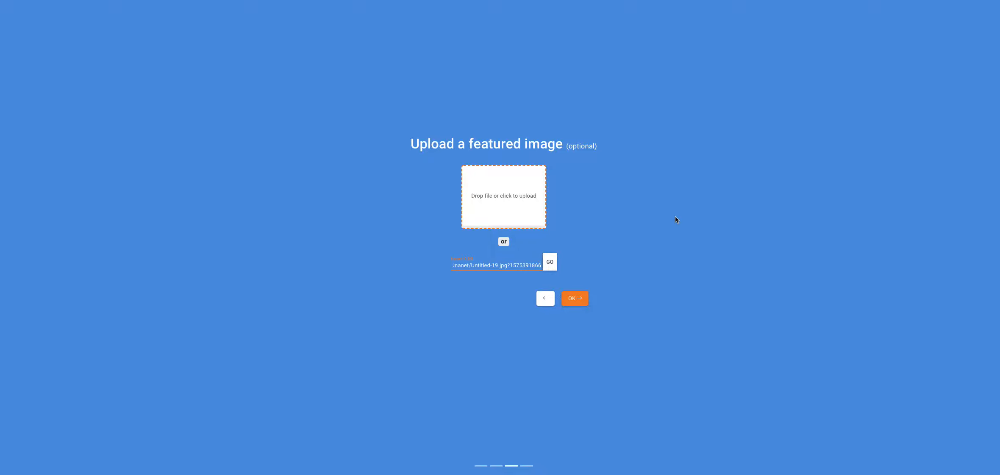
left_click(549, 262)
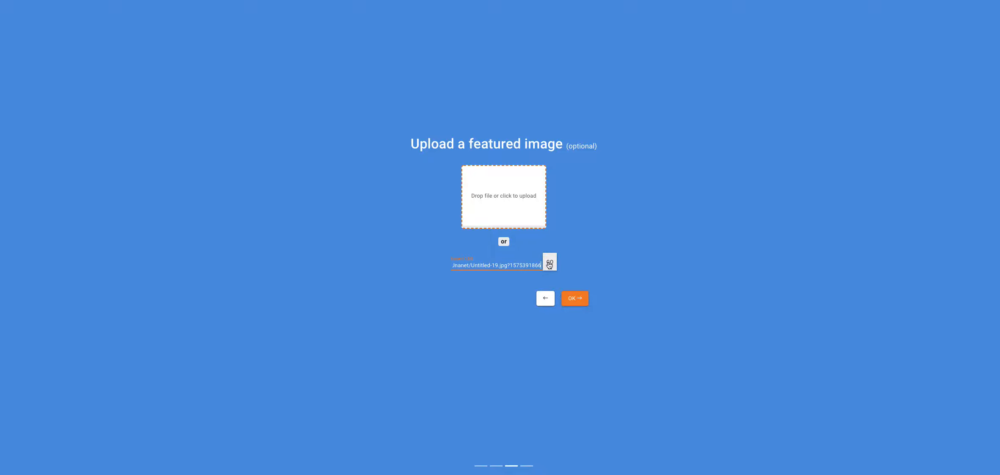
left_click(549, 262)
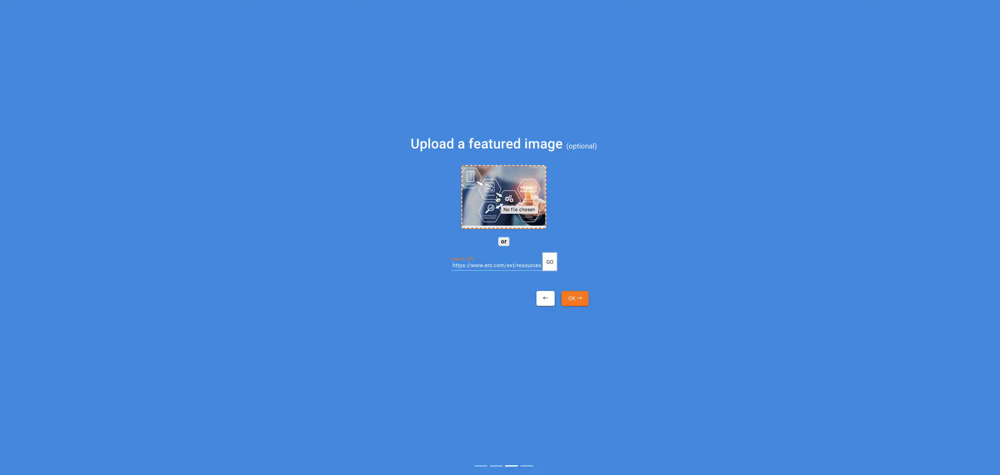
left_click(573, 298)
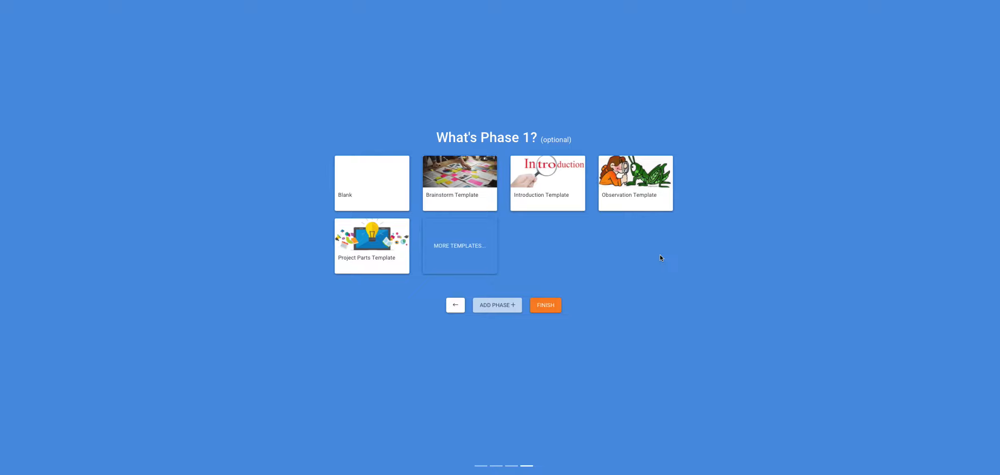
mouse_move(356, 161)
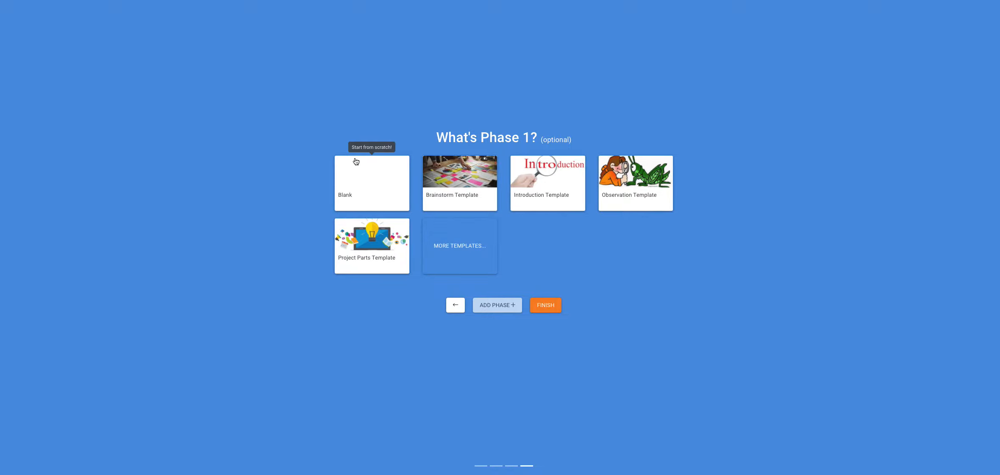
mouse_move(393, 176)
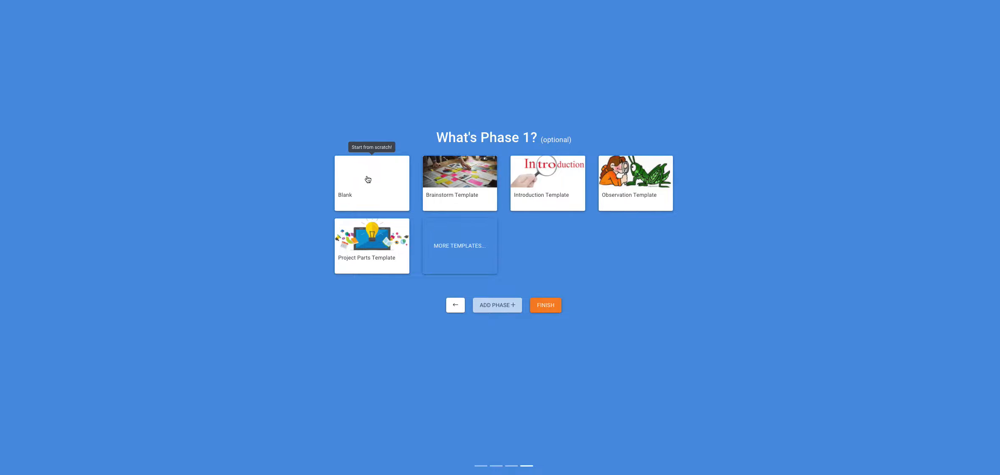
Choose the Blank template for Phase 1 and finish creating the project
left_click(371, 183)
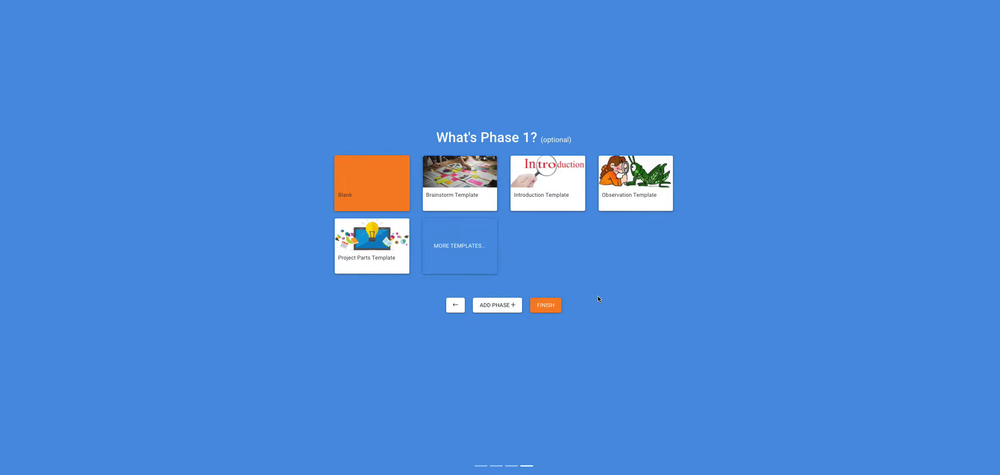
left_click(545, 304)
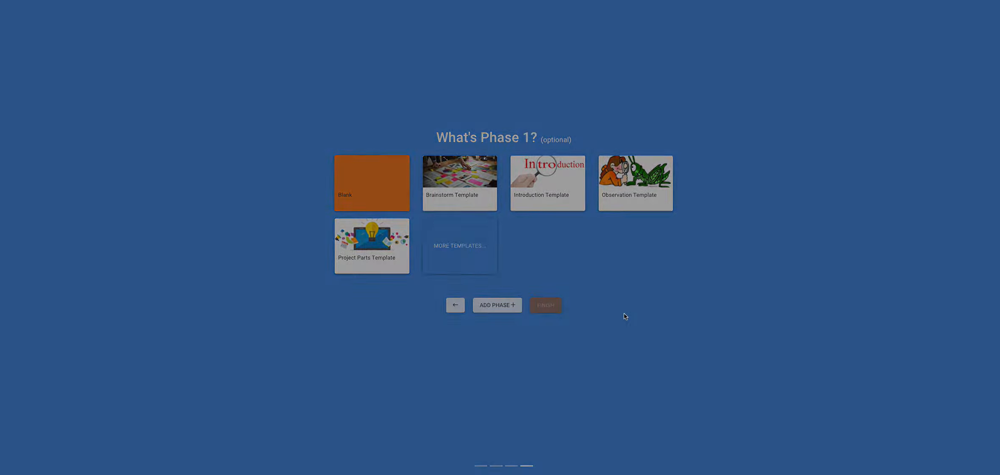
left_click(545, 304)
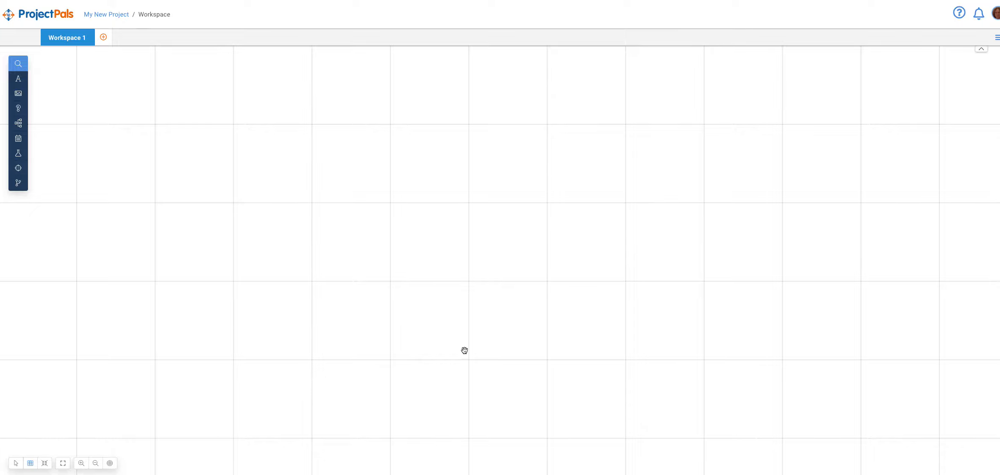
mouse_move(150, 109)
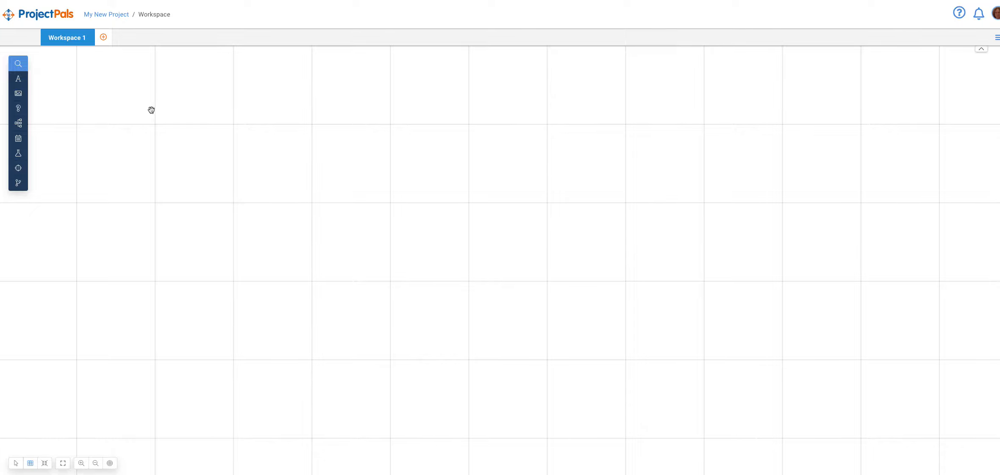
mouse_move(129, 199)
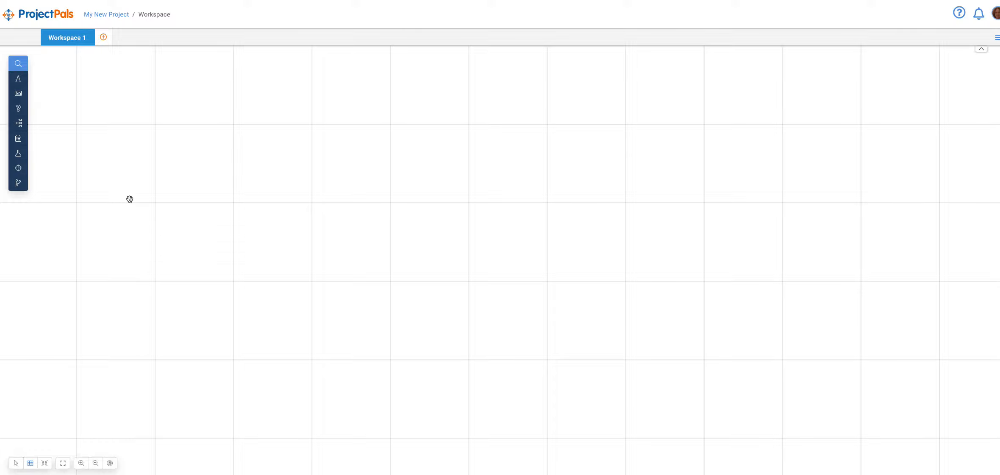
mouse_move(130, 189)
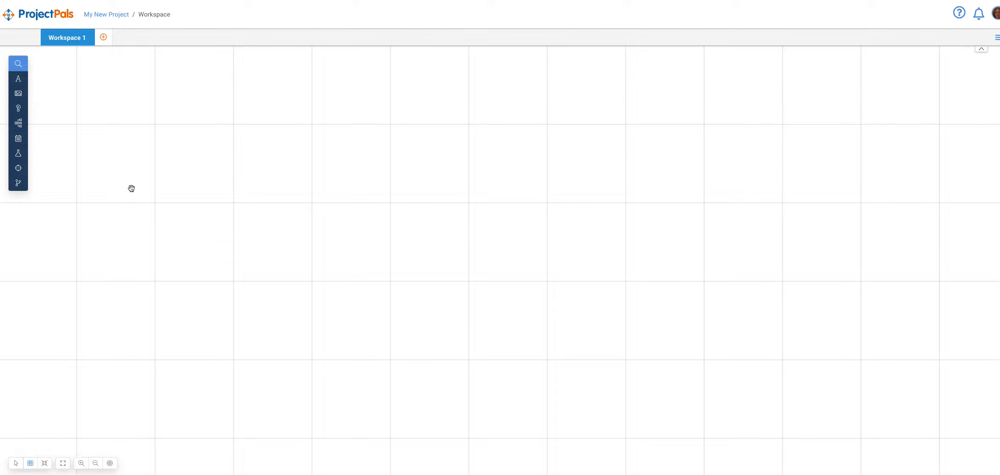
mouse_move(140, 188)
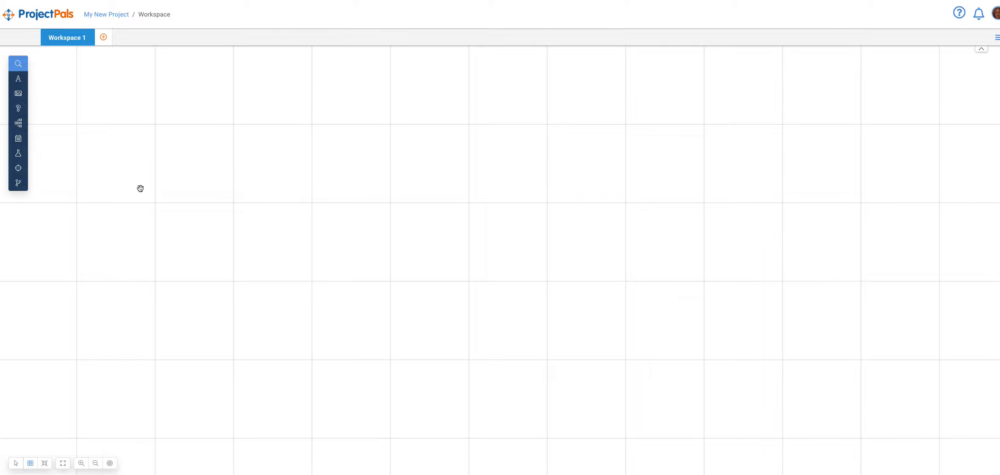
mouse_move(237, 180)
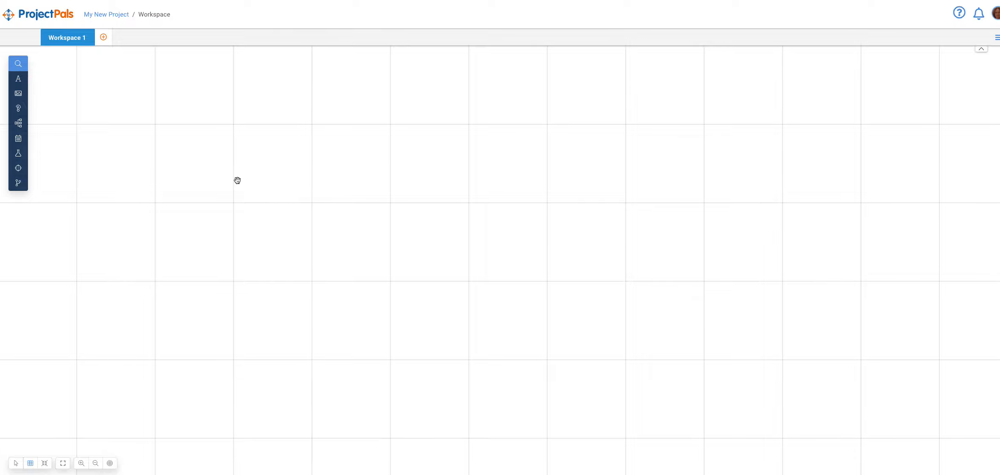